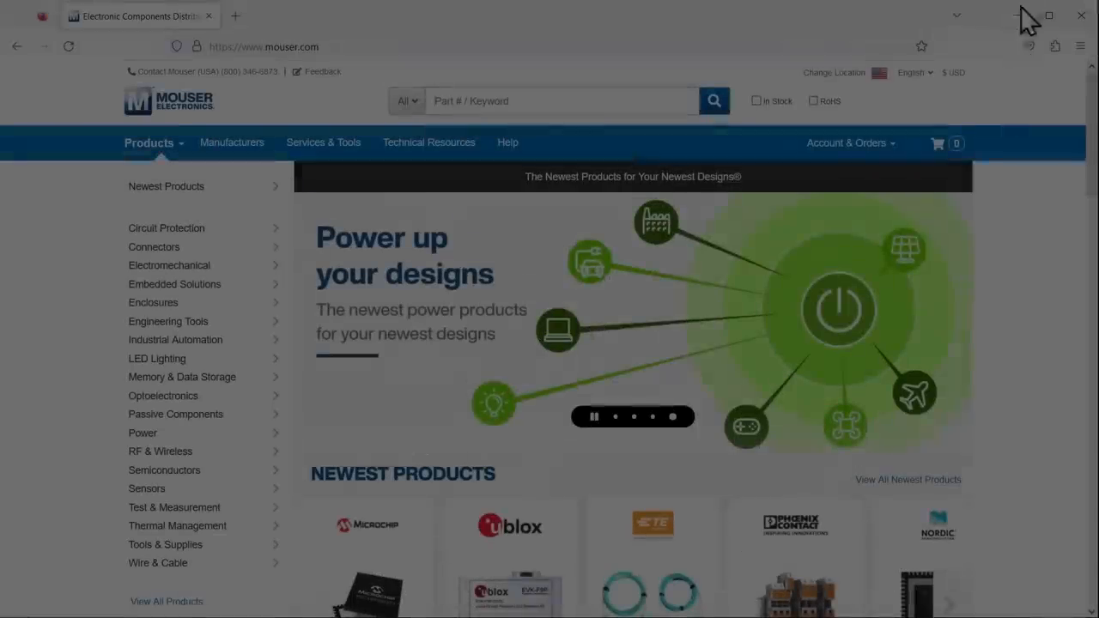
- Map the Mouser Part Number column as 'Mouser OR Mfr. #' and continue to matched parts
left_click(937, 144)
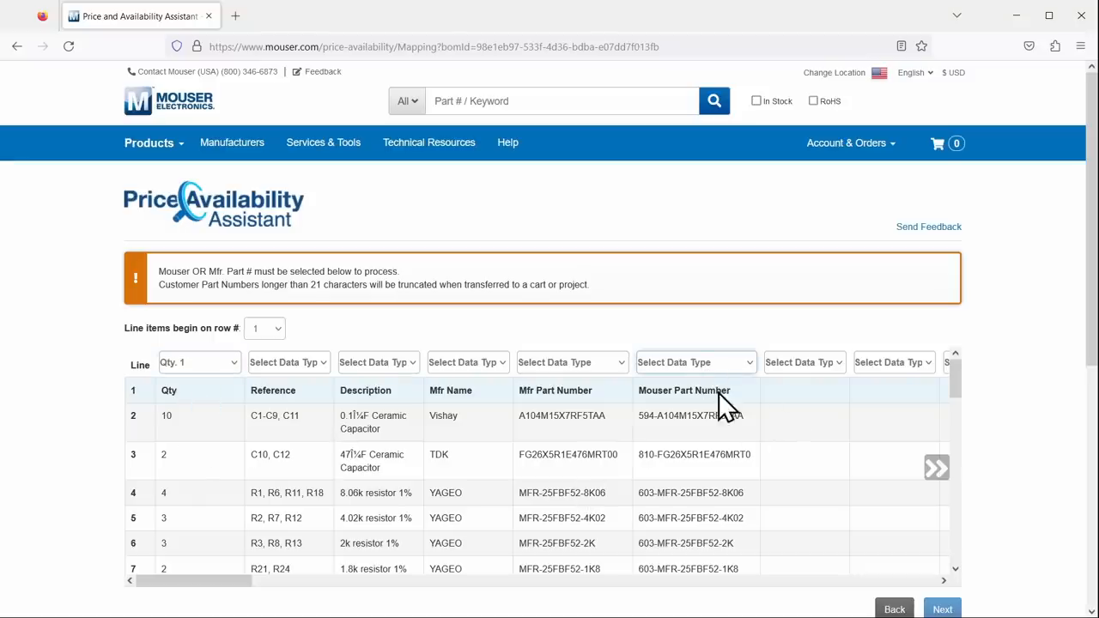
left_click(695, 362)
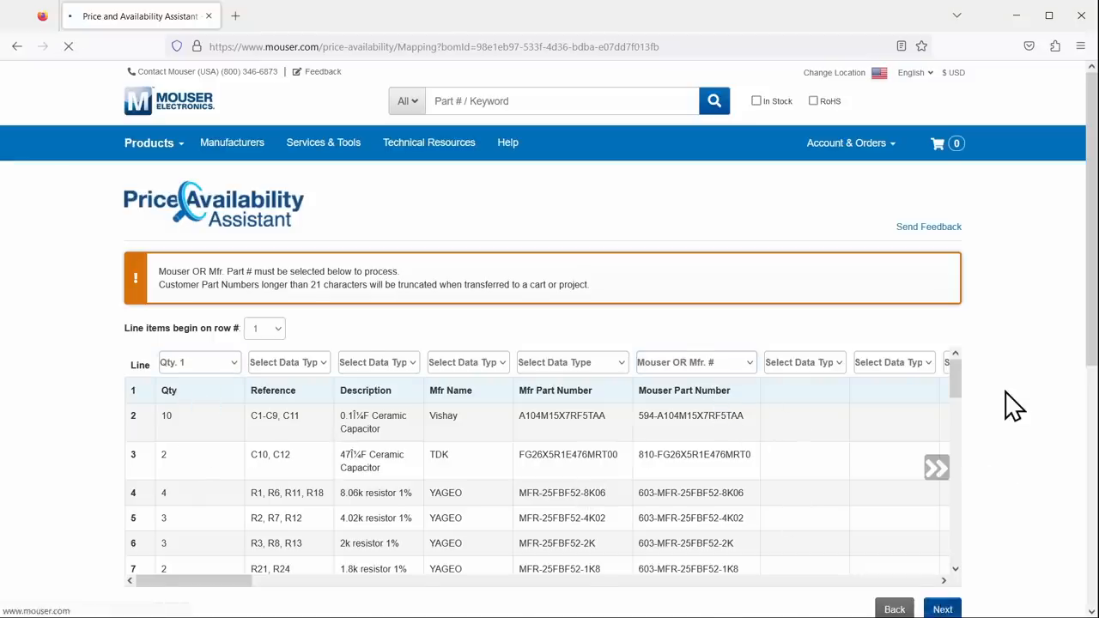
left_click(941, 608)
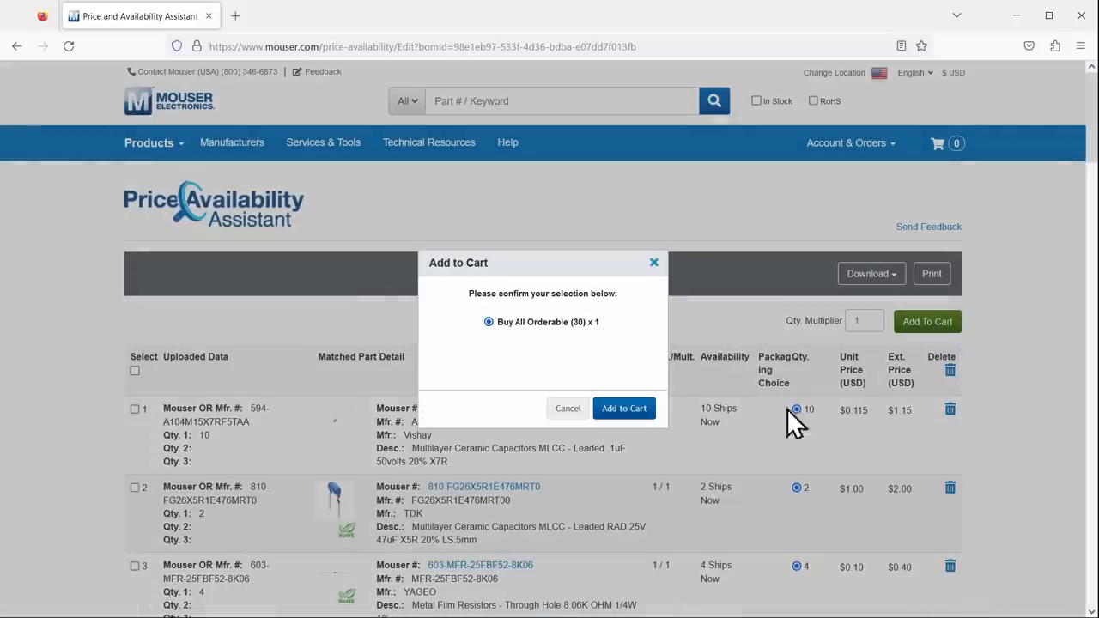
- Add all 30 orderable parts to the cart and review the $59.51 cart
left_click(624, 408)
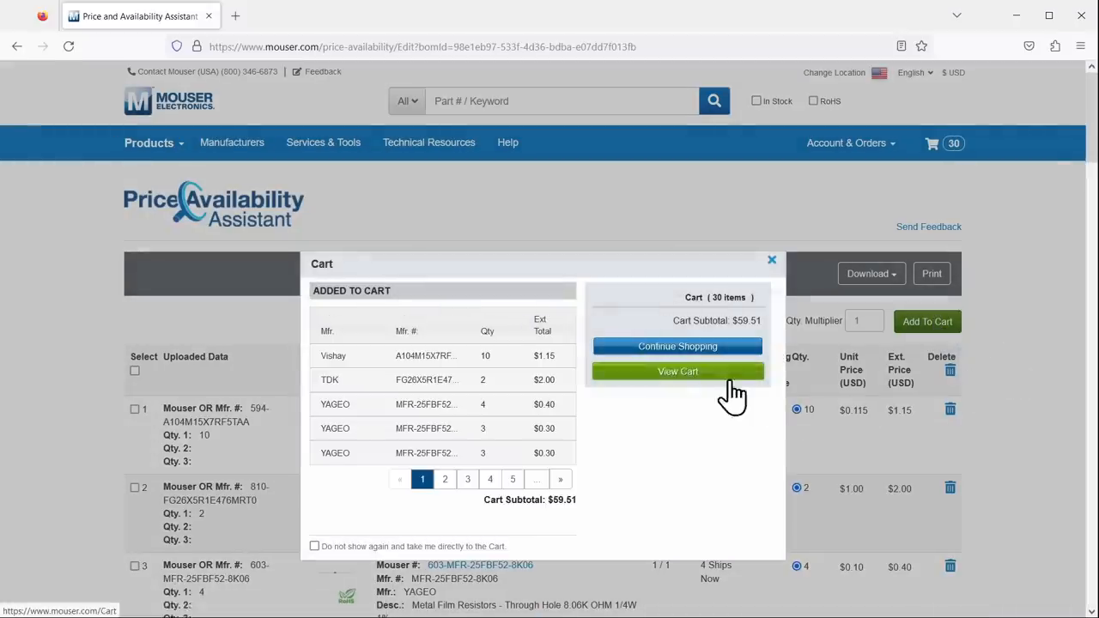
left_click(678, 371)
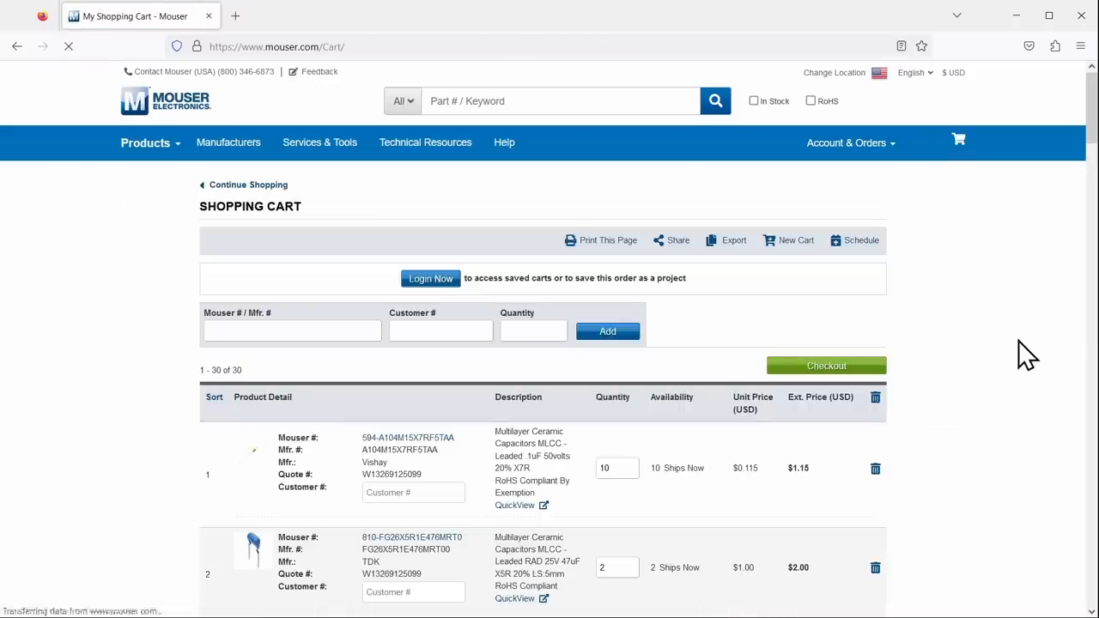
scroll("down", 3)
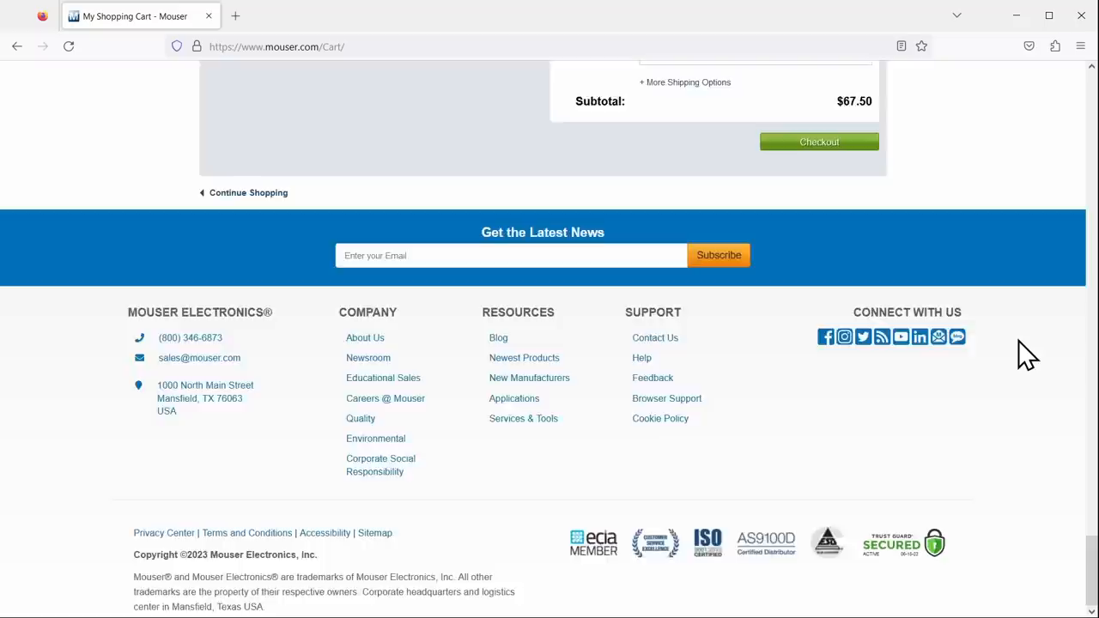
scroll("up", 3)
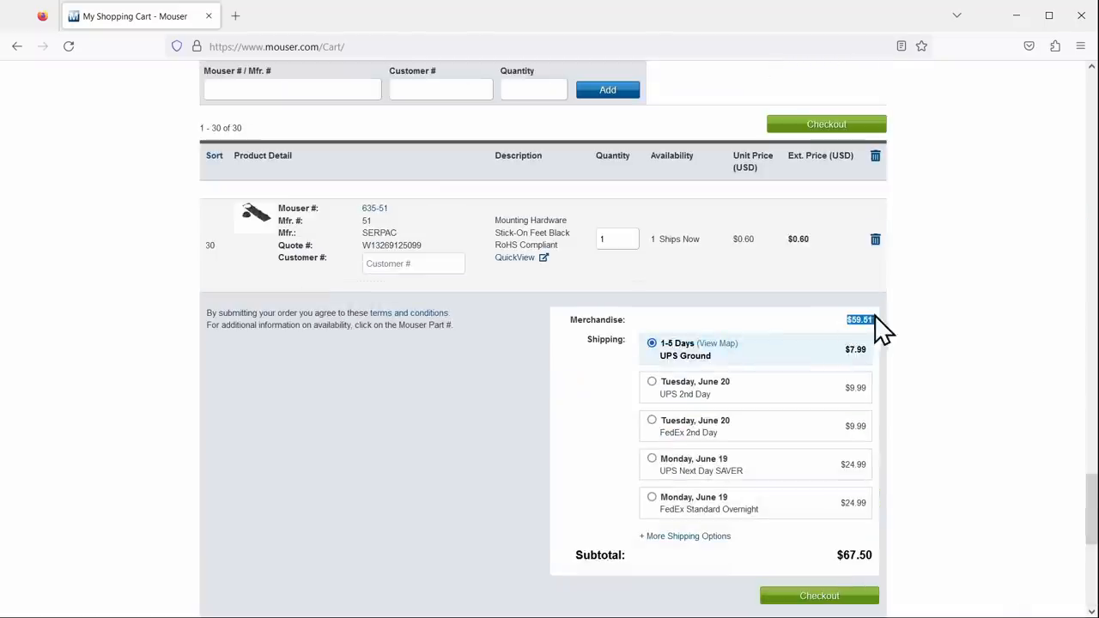